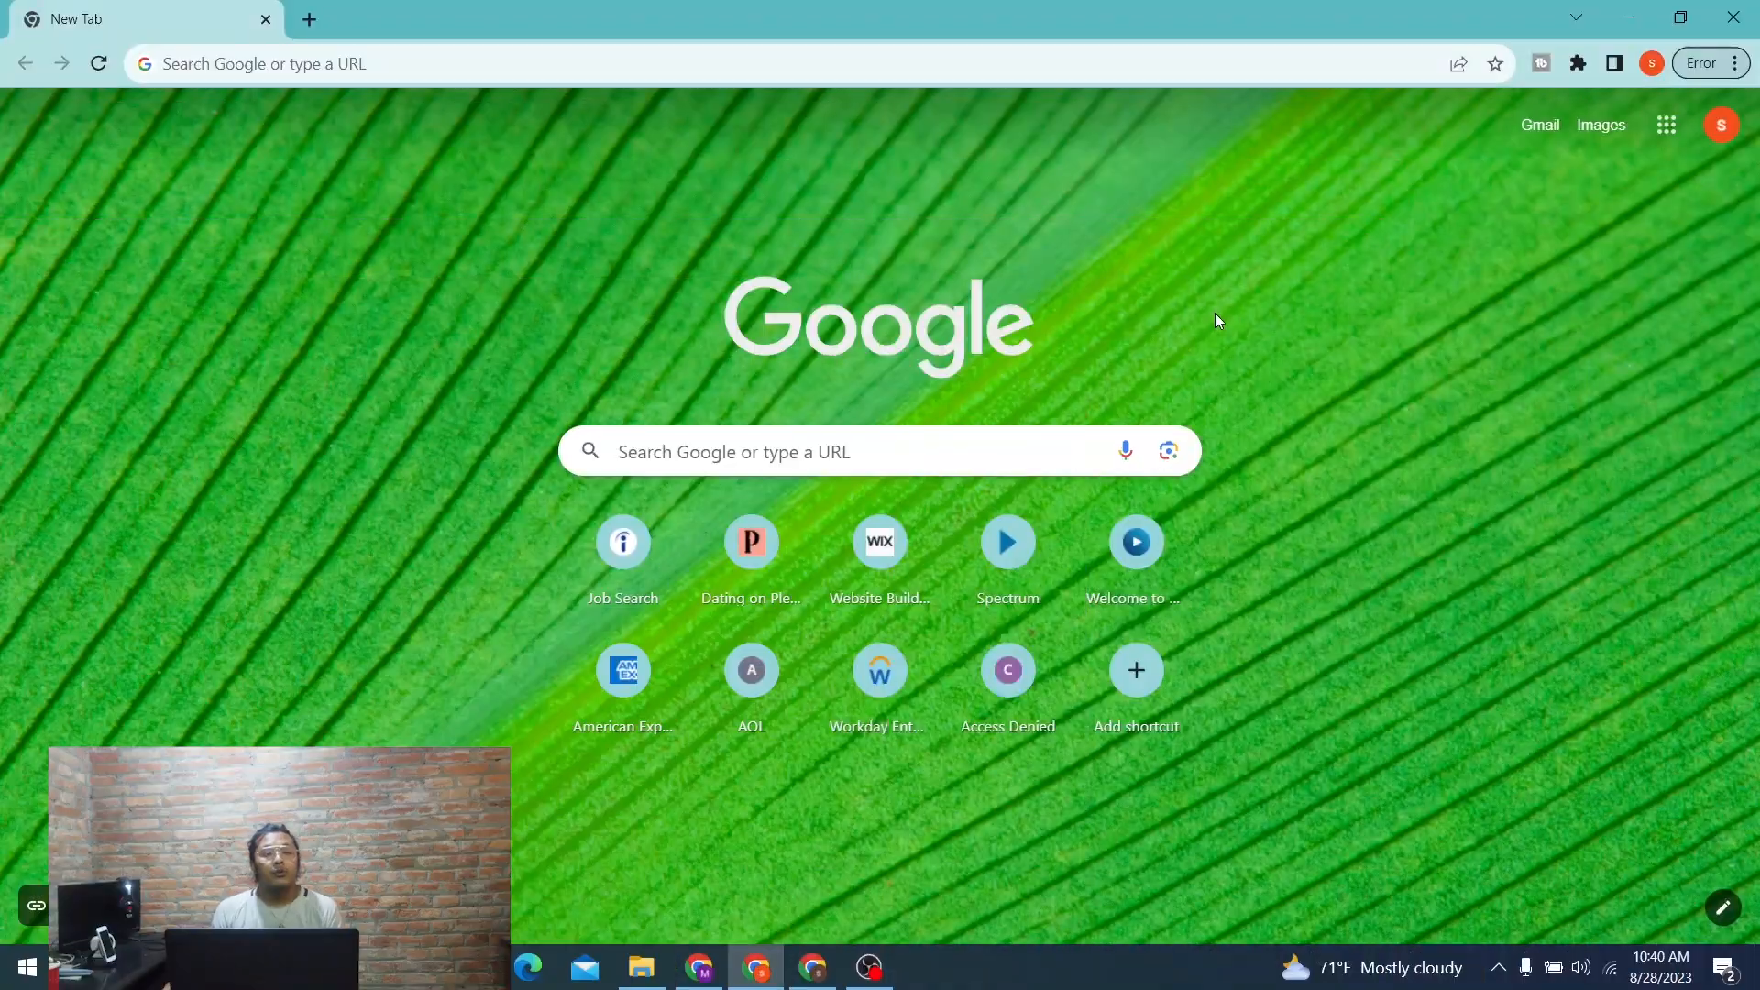
pyautogui.moveTo(1063, 259)
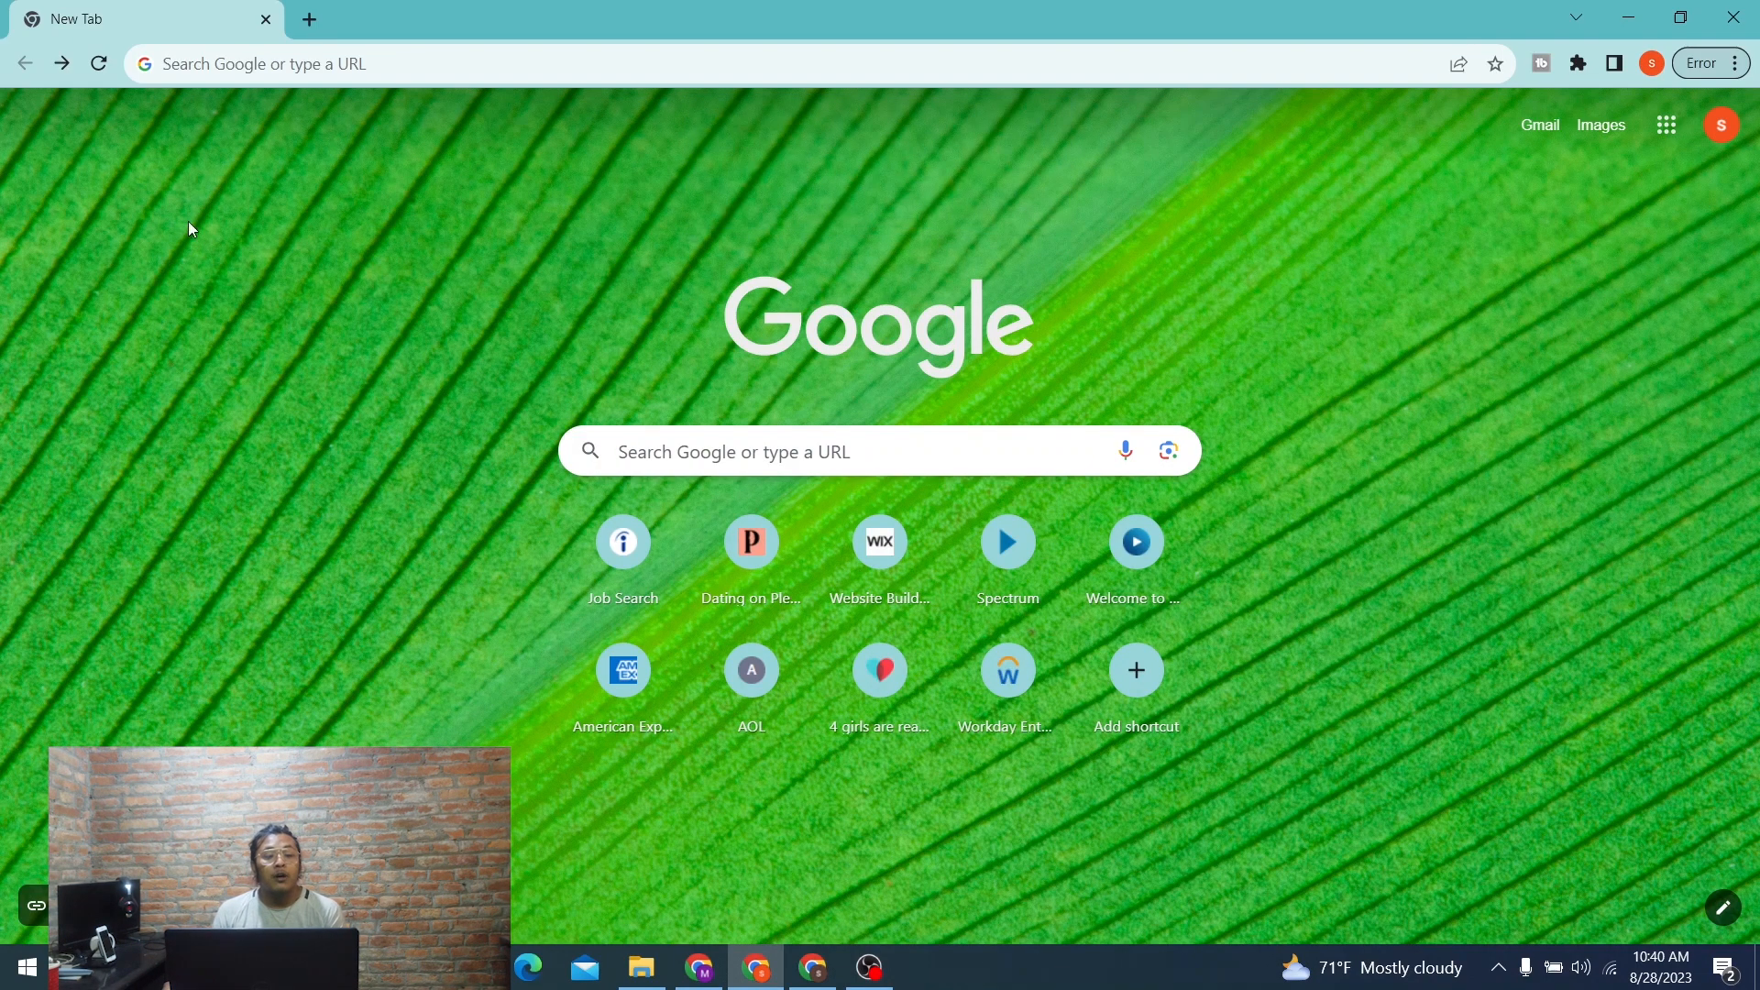
# Enter 'rediffmail' in Chrome's address bar to load the rediff.com homepage
pyautogui.click(359, 64)
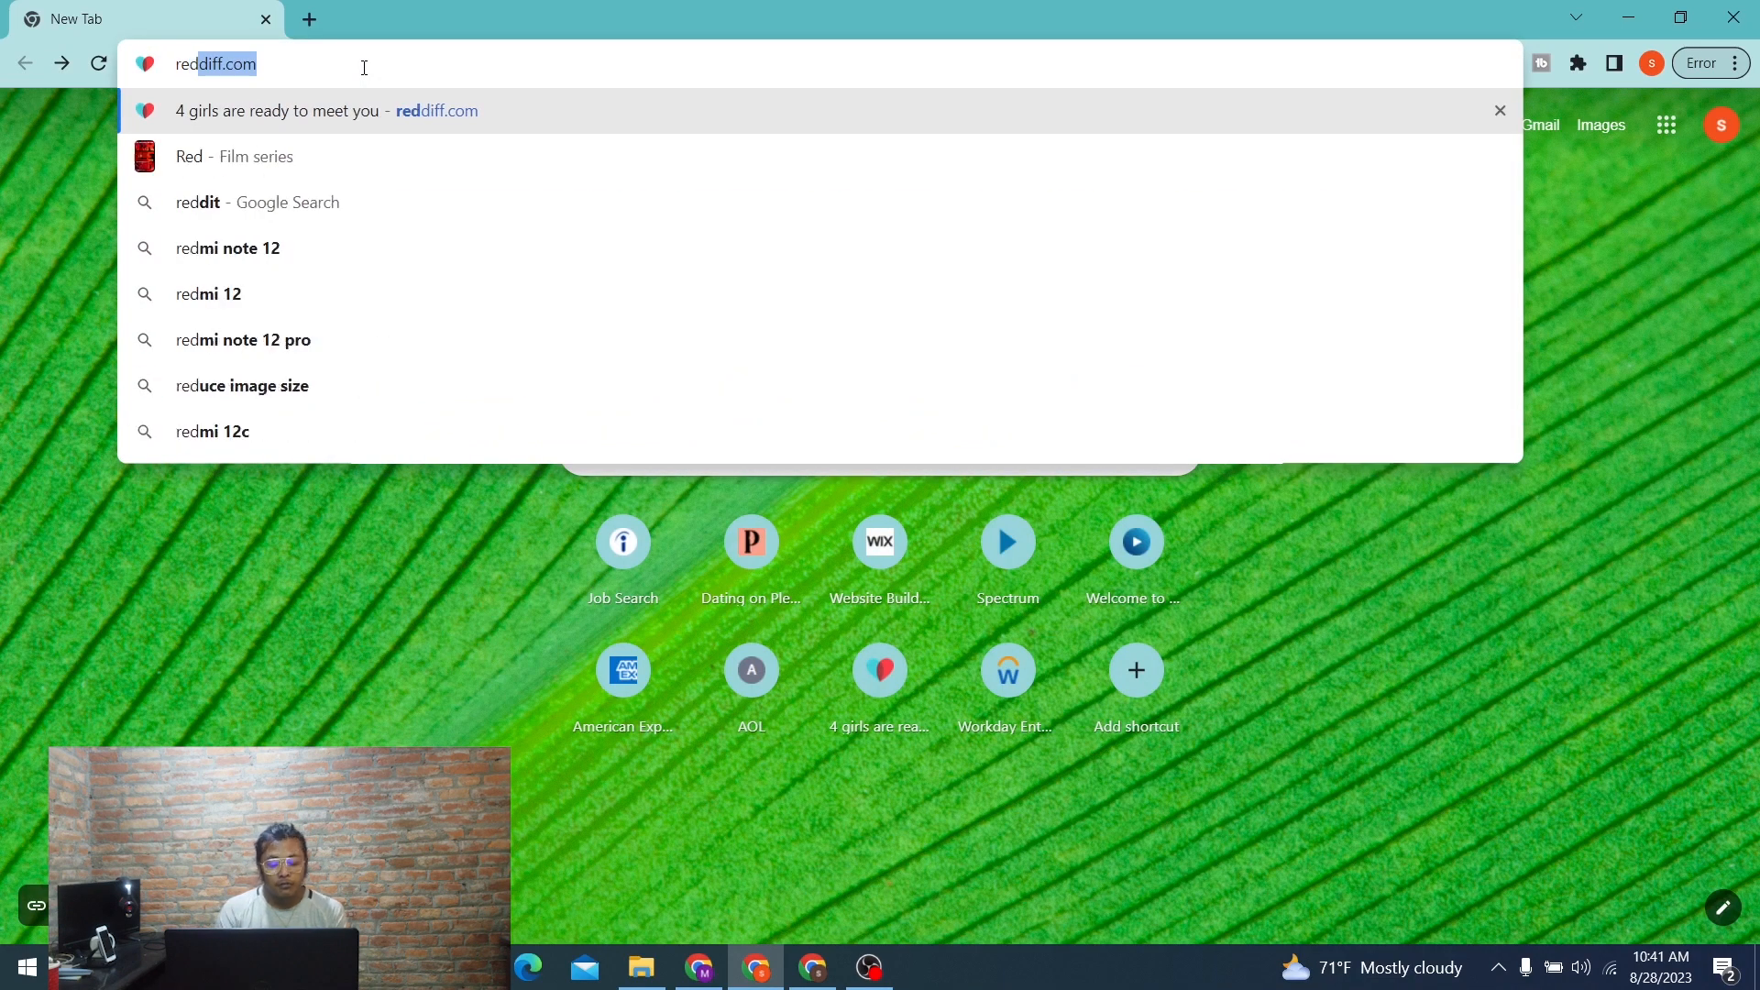
pyautogui.write('rediffmail')
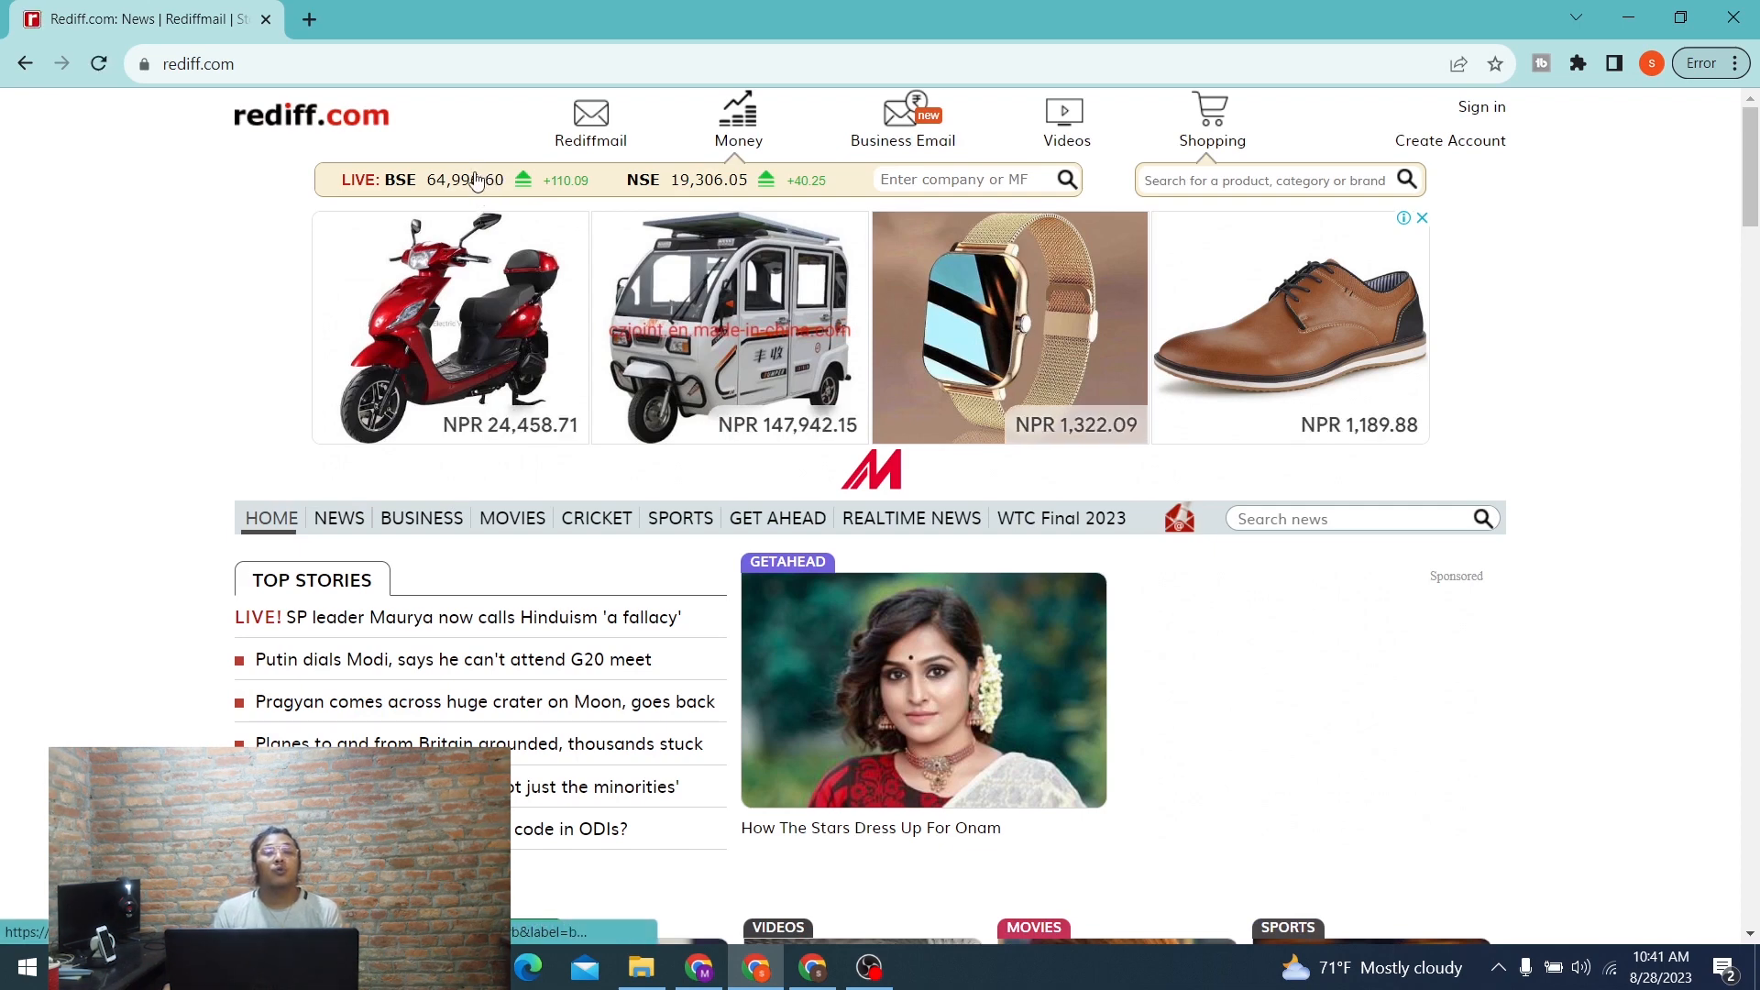
pyautogui.moveTo(1452, 135)
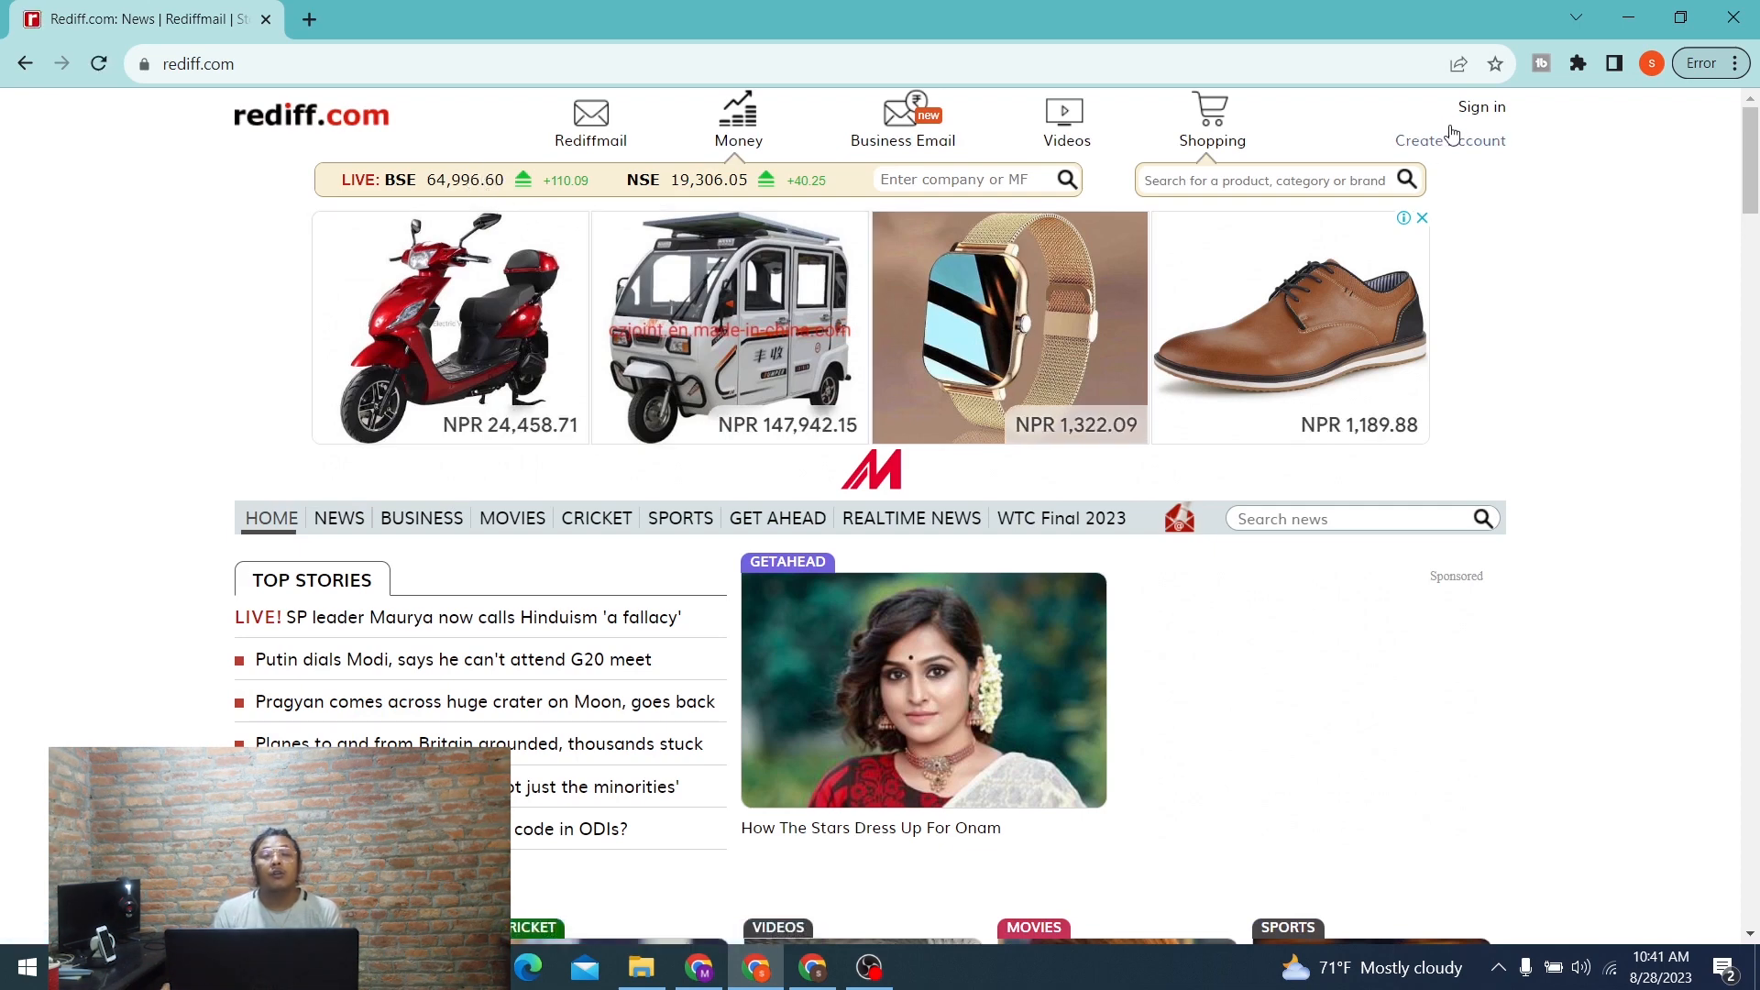
pyautogui.moveTo(1480, 107)
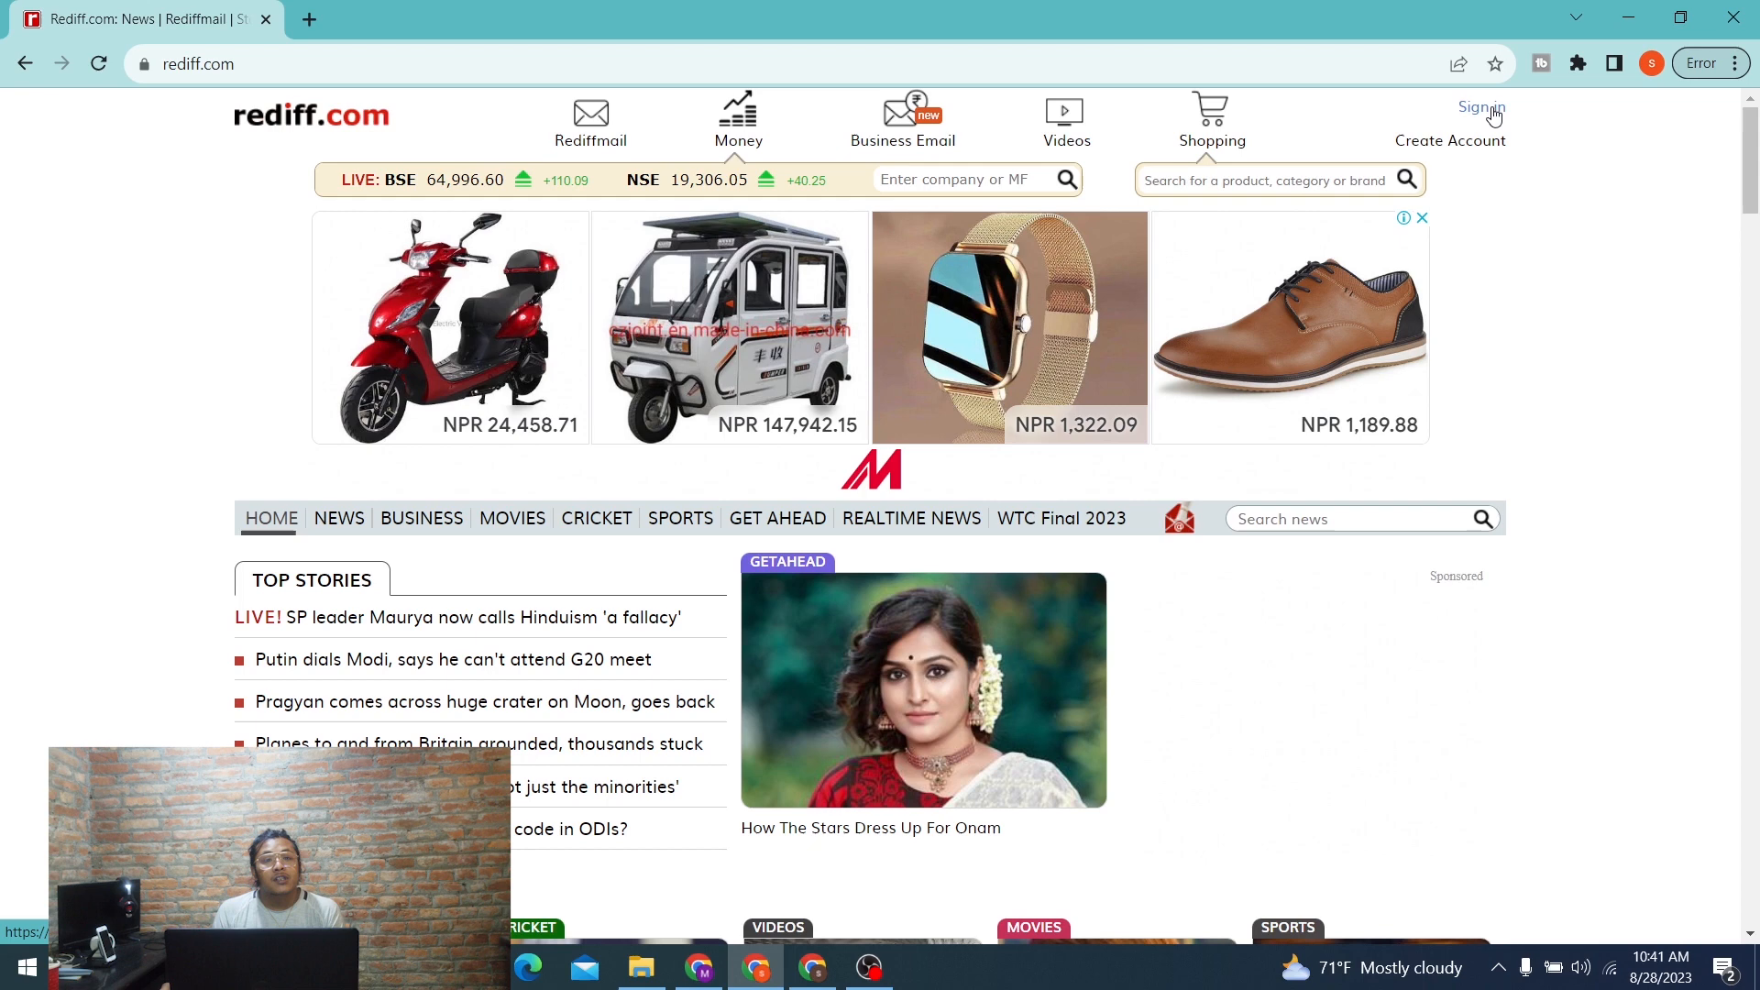
pyautogui.moveTo(1477, 115)
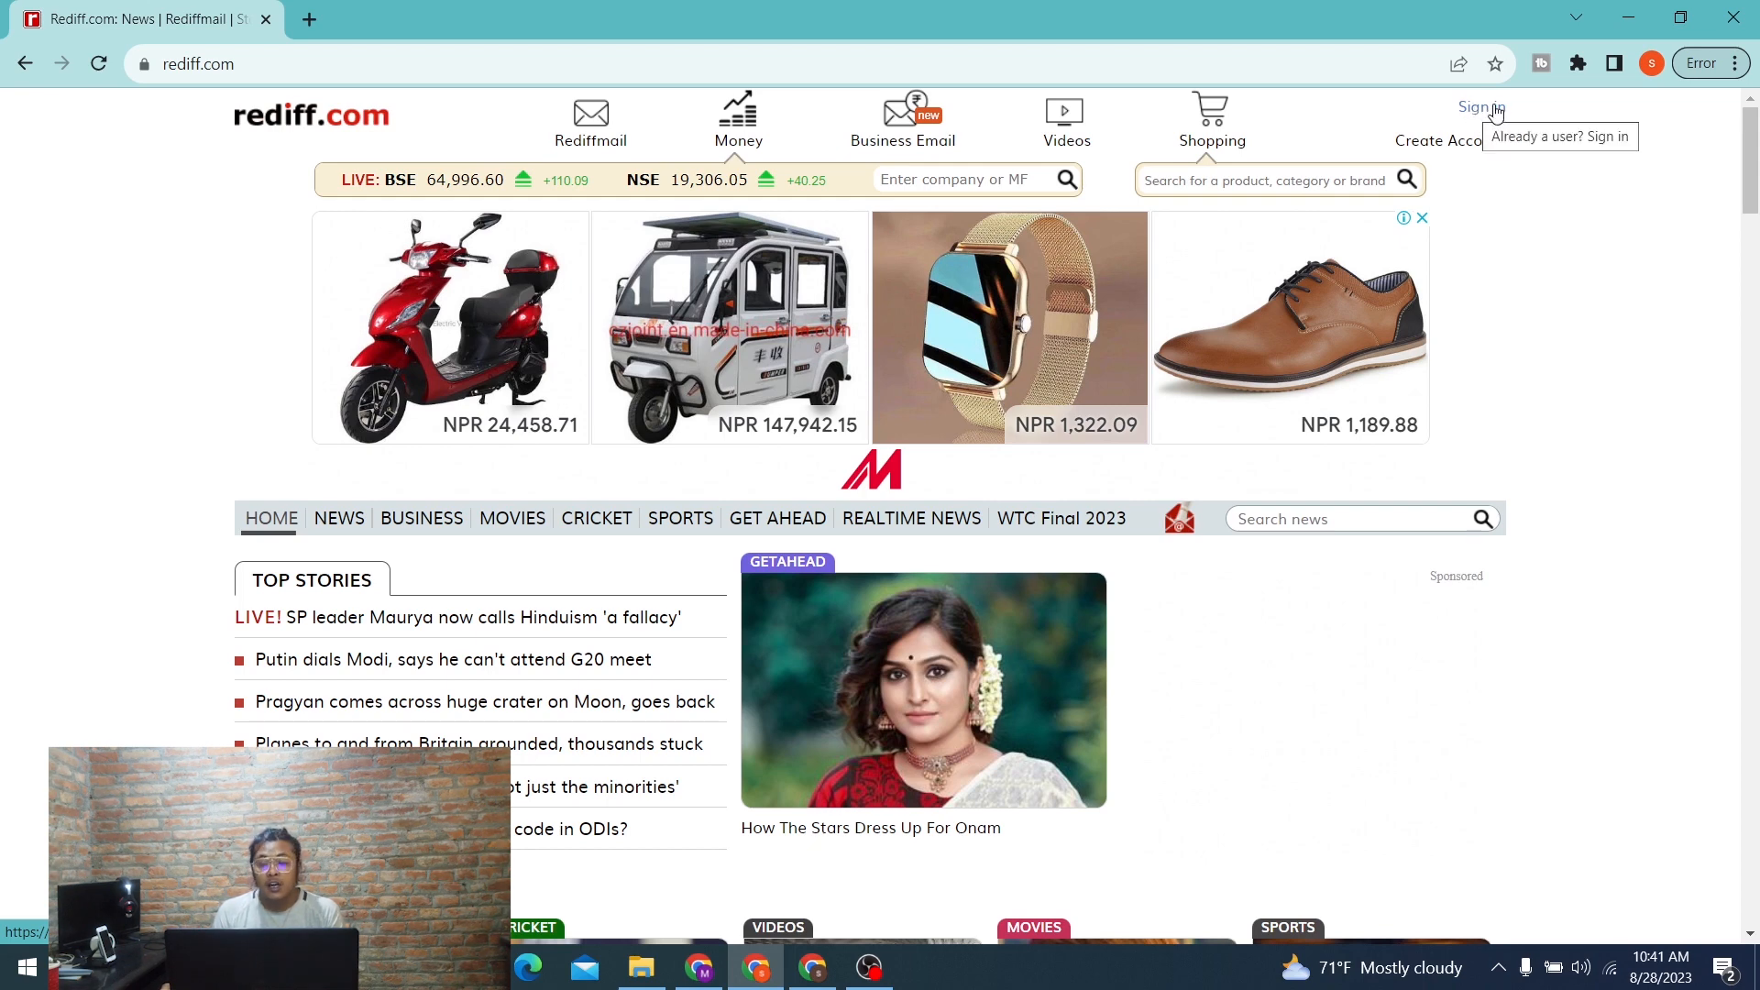
# Choose 'Sign in' at the top right of the rediff.com homepage
pyautogui.click(1479, 107)
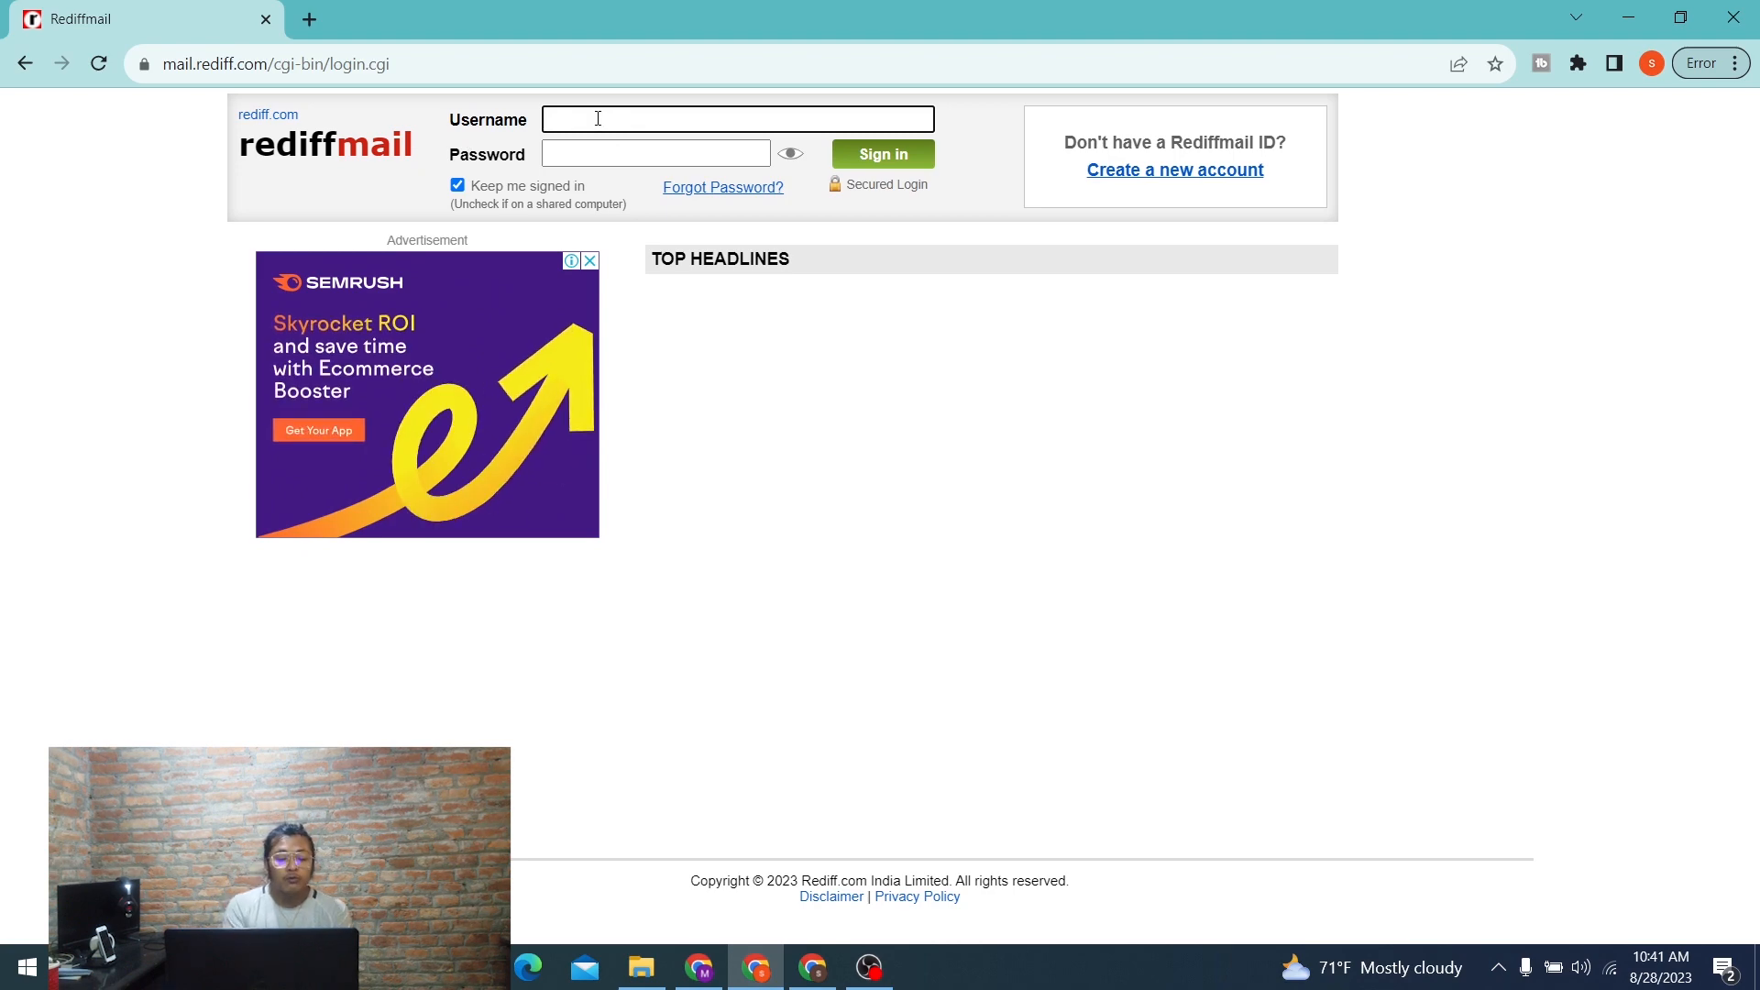
# Enter username 'msuden' and the account password on the Rediffmail login form
pyautogui.write('msuden')
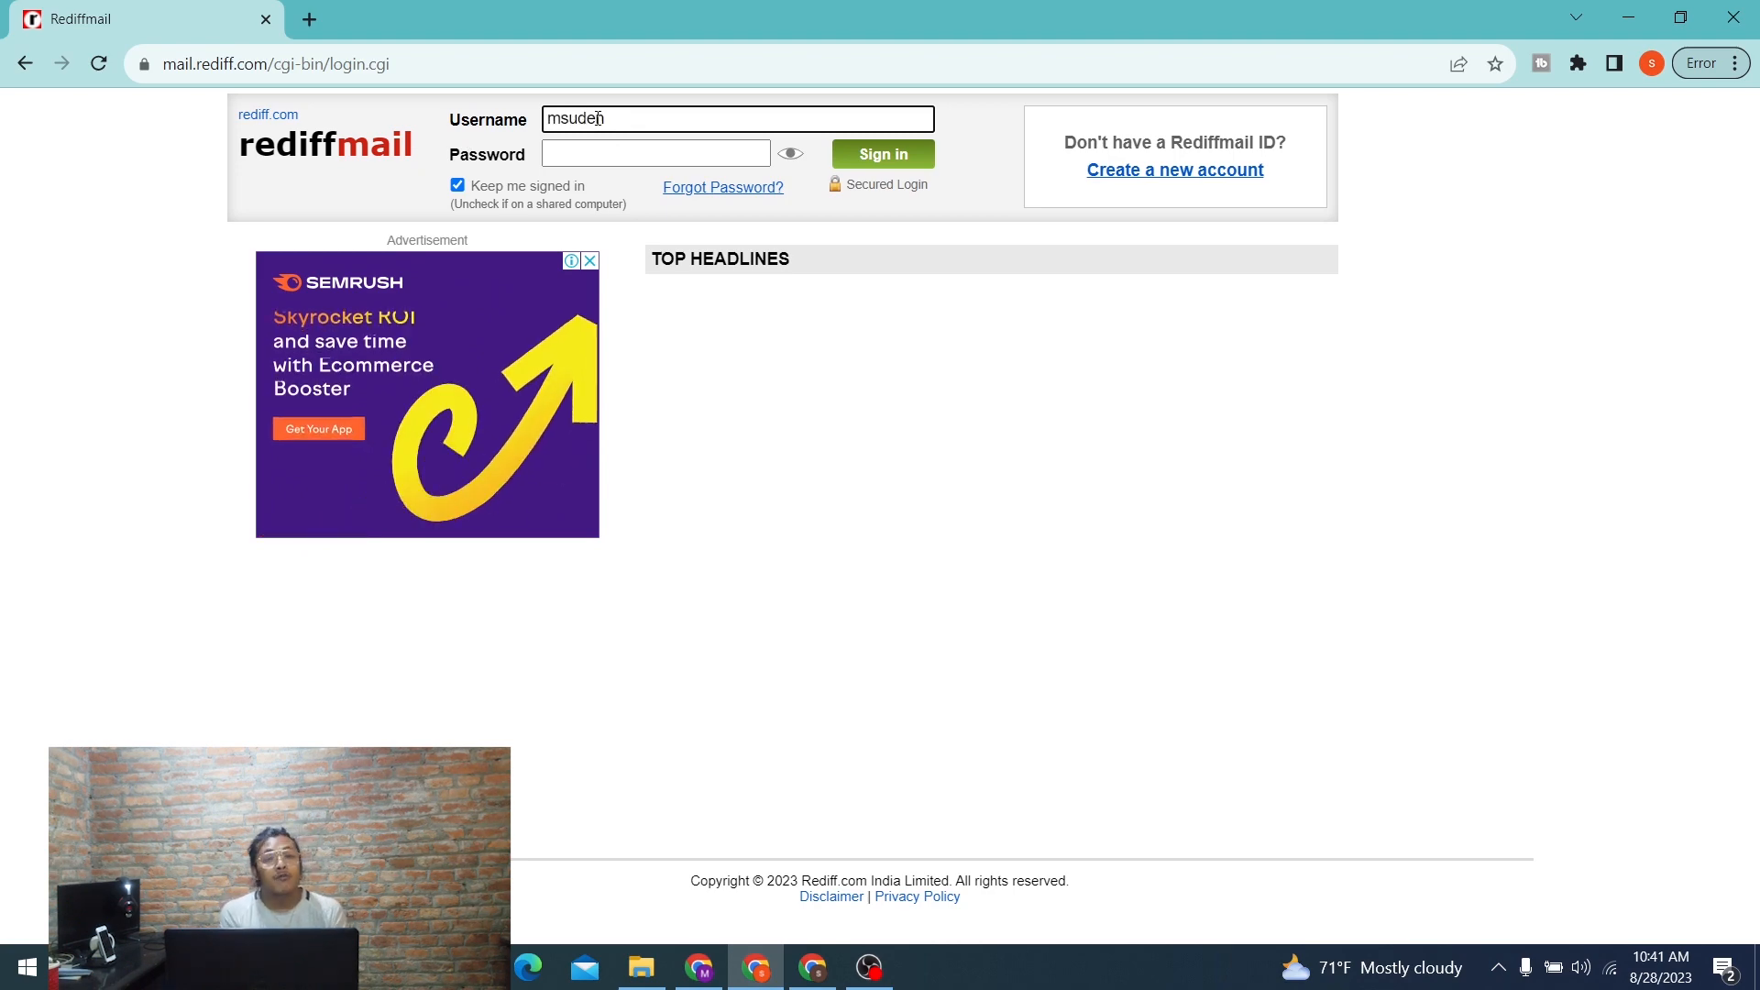
pyautogui.write('••')
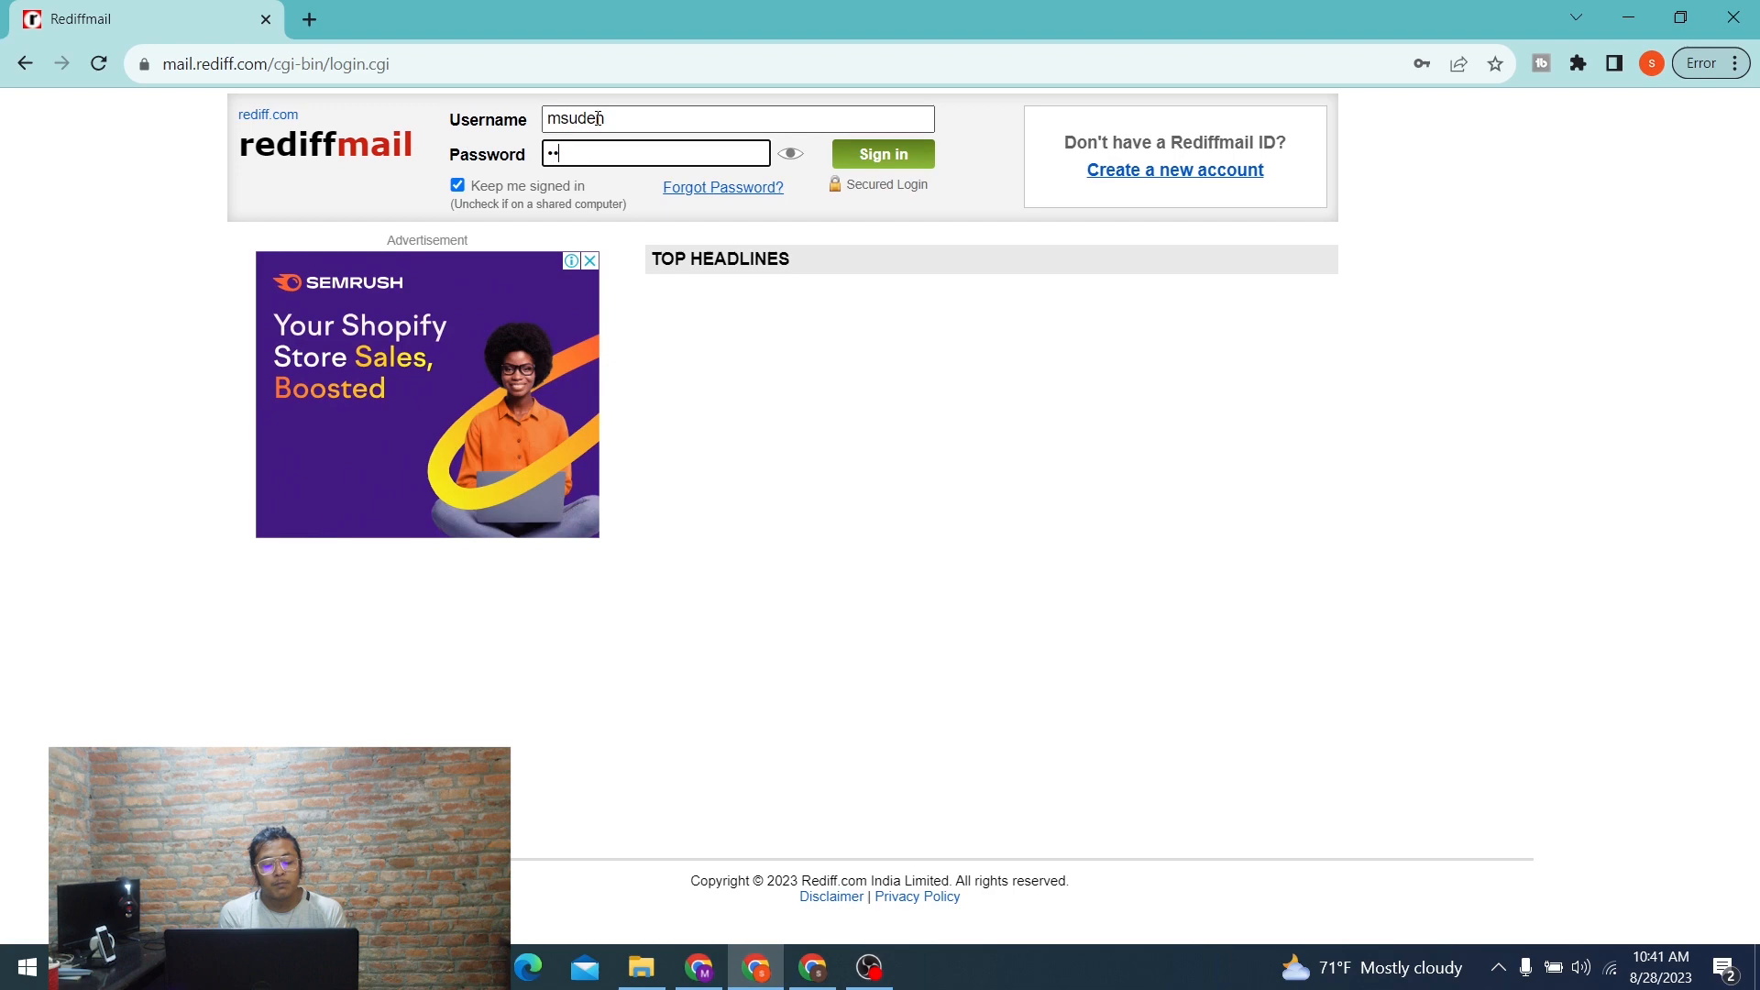